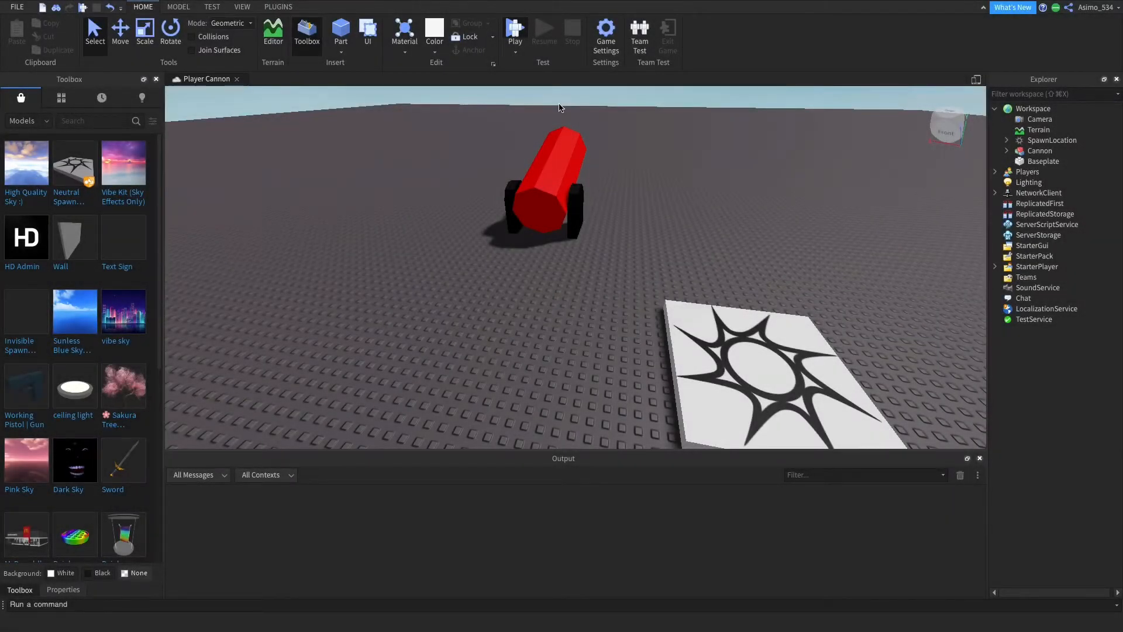
- Start a play test of the Player Cannon place, spawning the avatar on the baseplate
{"action": "left_click", "coordinate": [515, 28]}
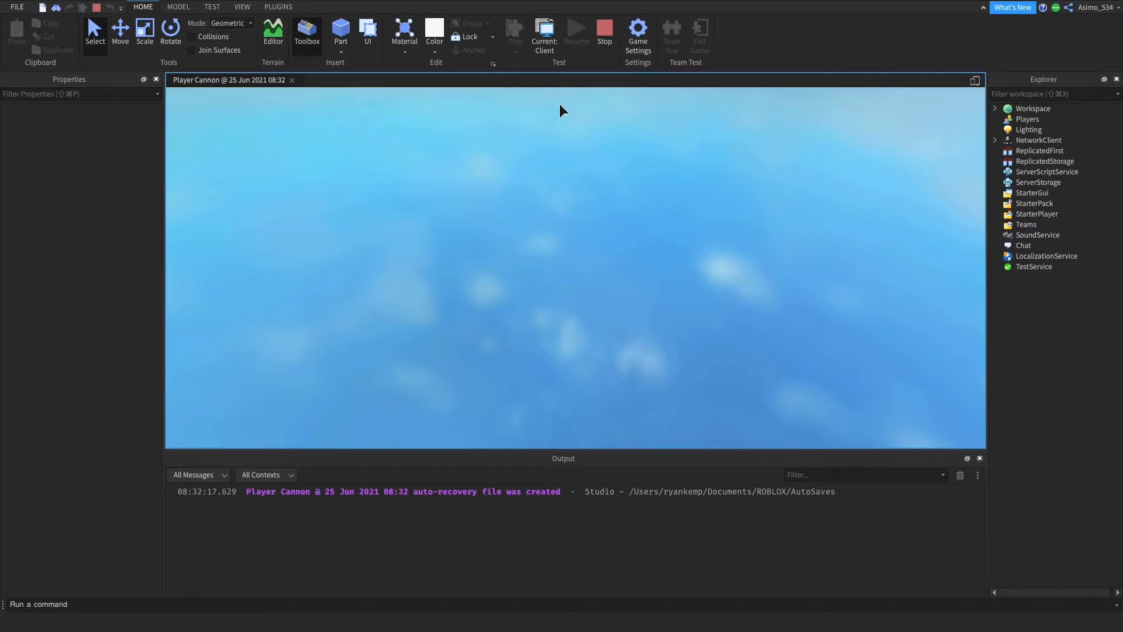
{"action": "left_click", "coordinate": [514, 31]}
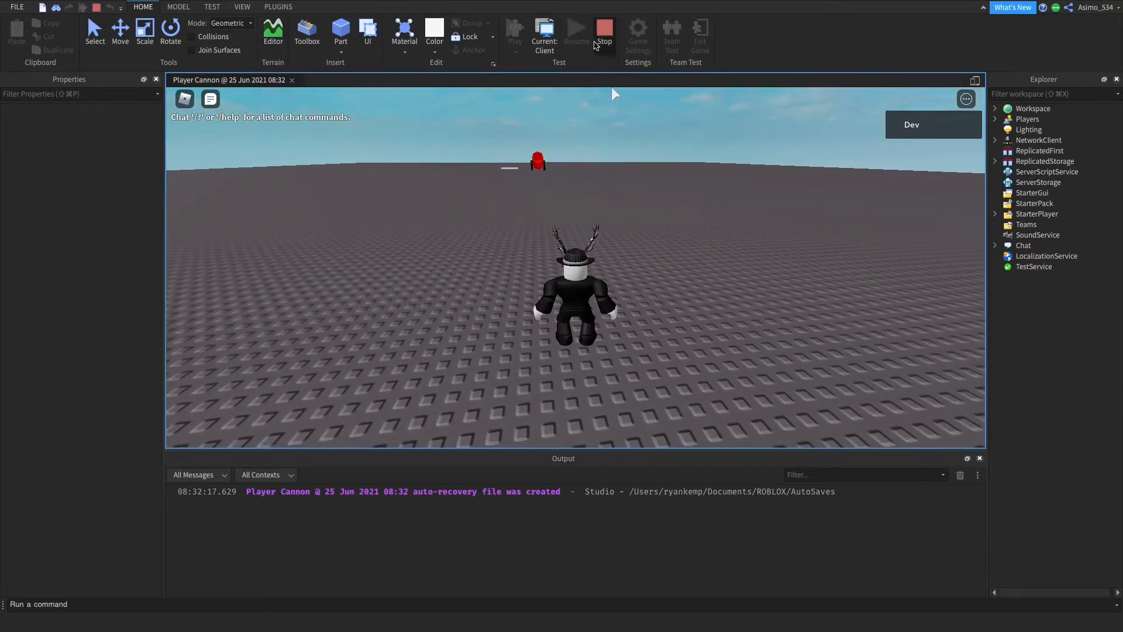
- Stop the test and expand the Cannon model and CannonPart to reveal its Script
{"action": "left_click", "coordinate": [604, 29]}
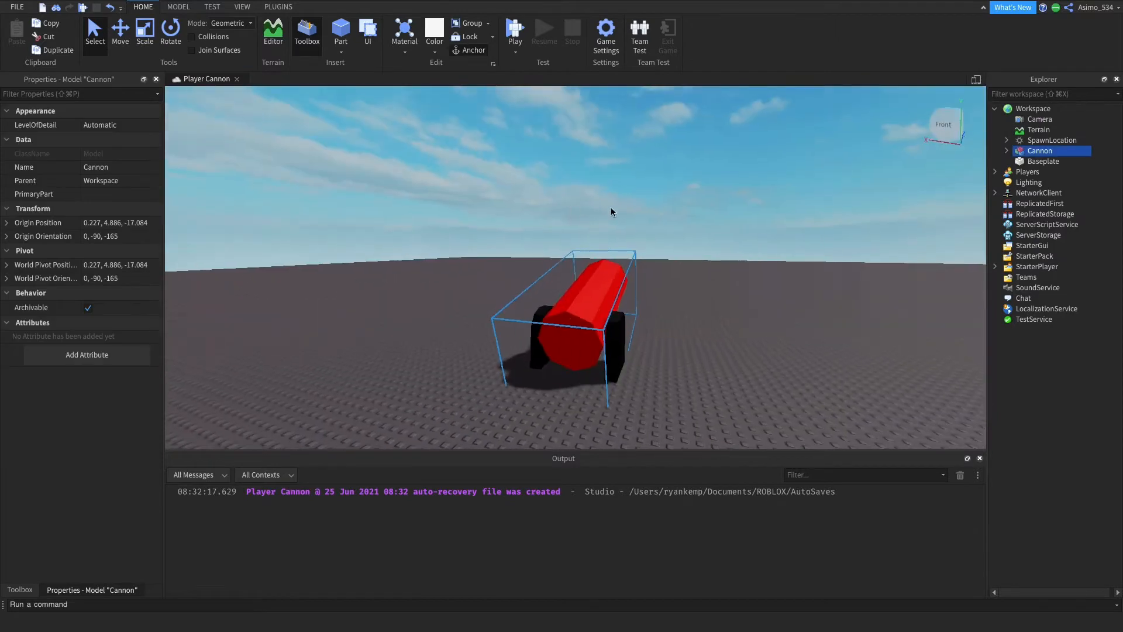
{"action": "left_click", "coordinate": [1006, 150]}
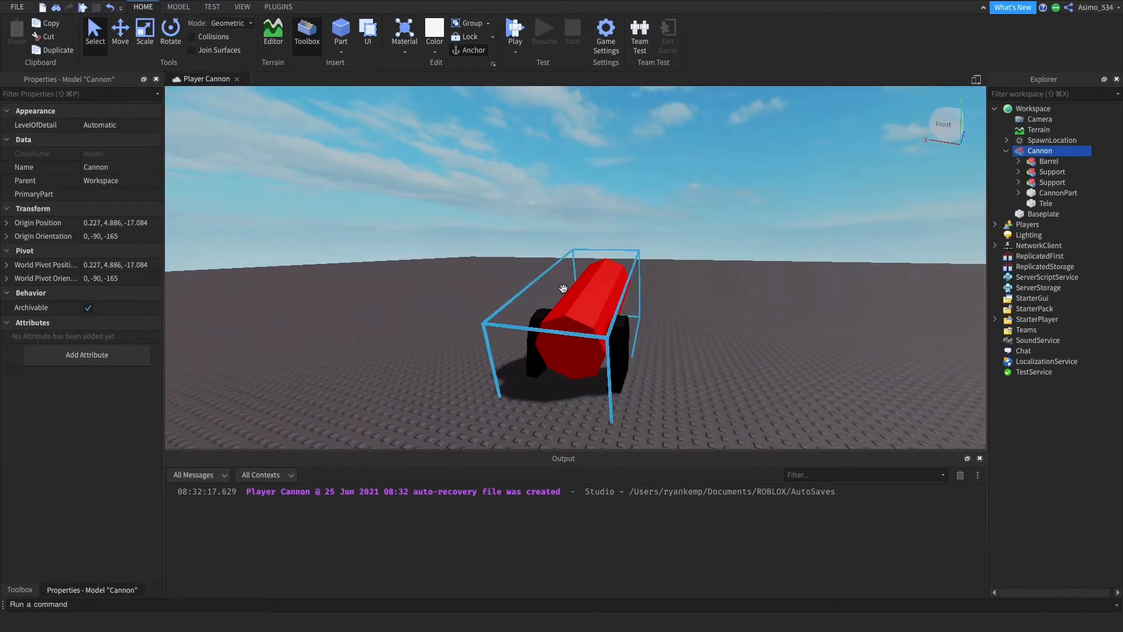
{"action": "left_click_drag", "start_coordinate": [562, 287], "coordinate": [628, 279]}
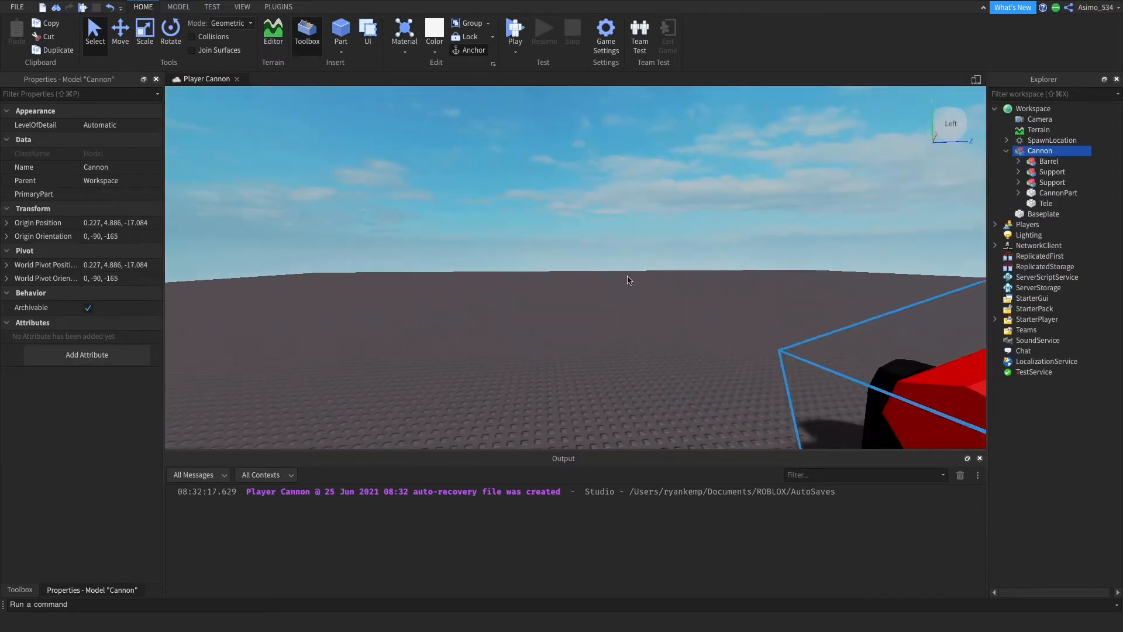
{"action": "left_click", "coordinate": [1018, 191]}
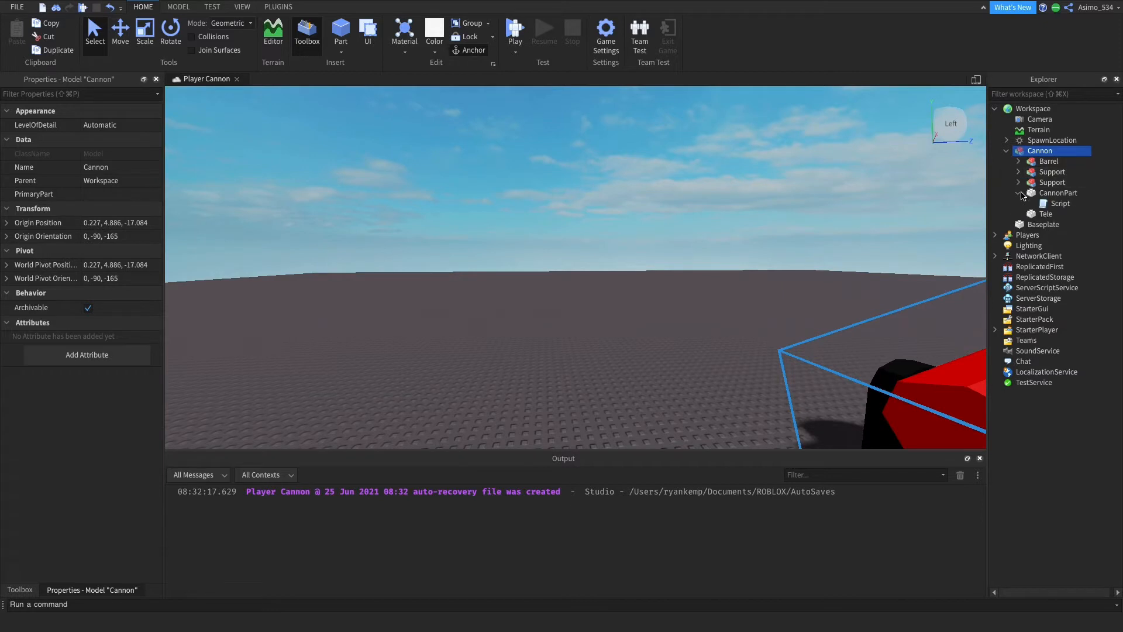
- Review CannonPart's launch script (velocity 0, 200, 150), then return to the cannon scene
{"action": "double_click", "coordinate": [1055, 204]}
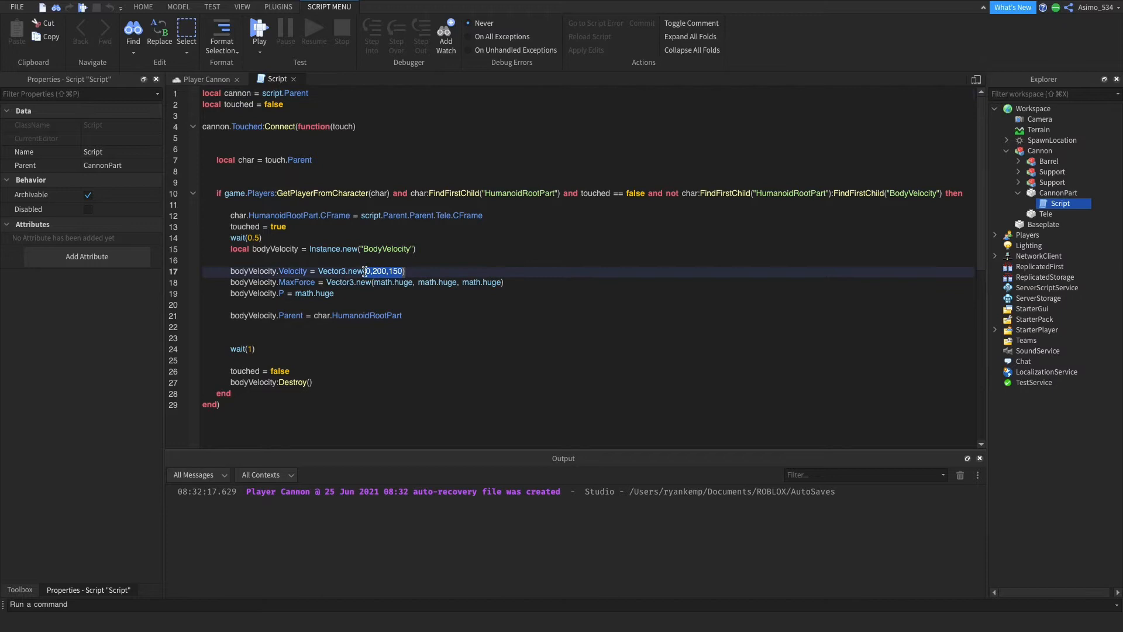
{"action": "left_click", "coordinate": [423, 282]}
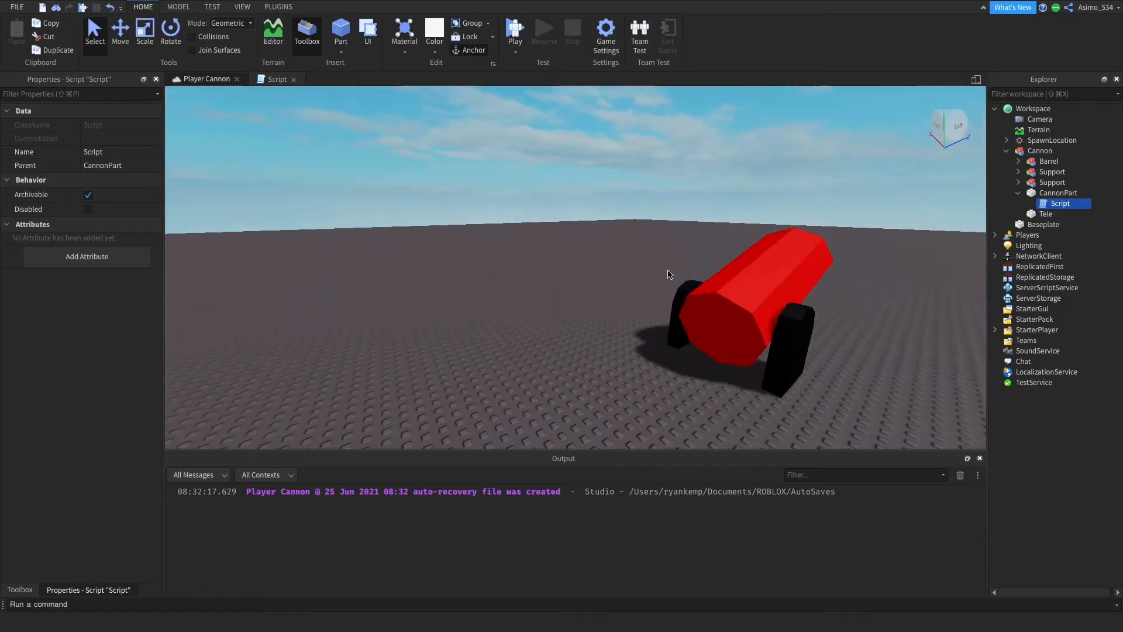
- Rotate the Cannon model to face a new direction beside the spawn pad
{"action": "left_click", "coordinate": [1040, 150]}
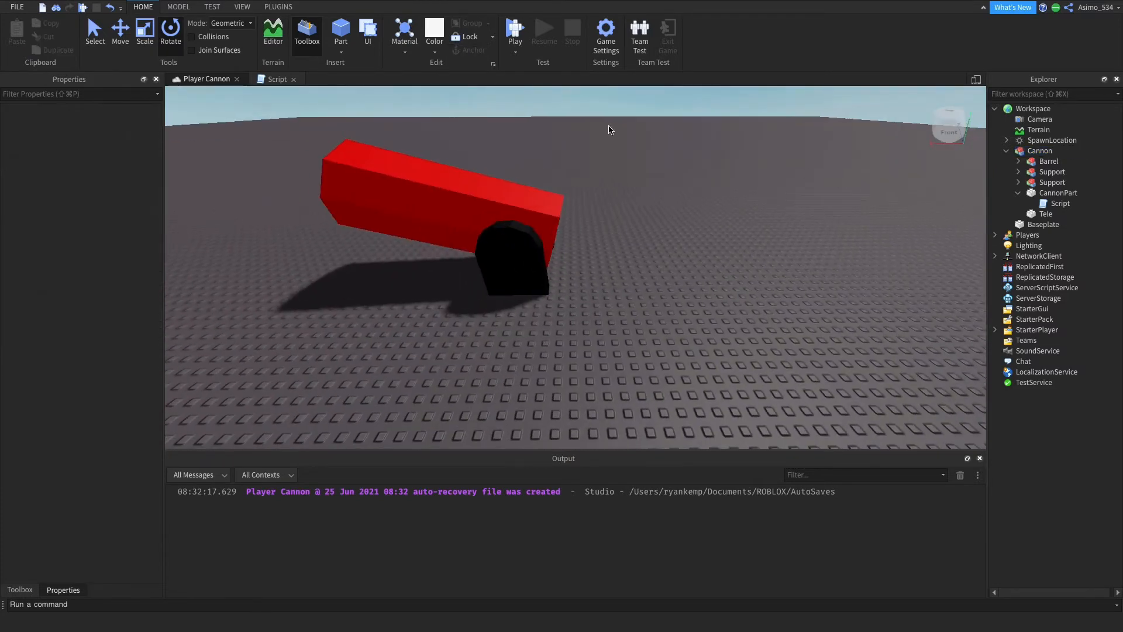
{"action": "left_click", "coordinate": [514, 30]}
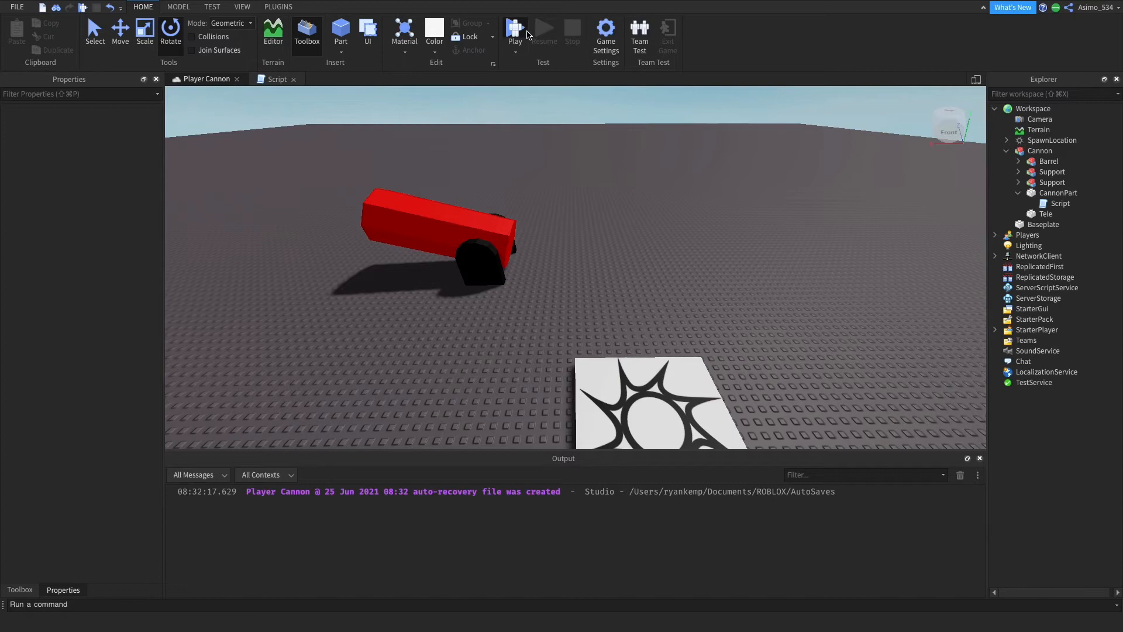
- Start a play test with the avatar spawning near the rotated cannon
{"action": "left_click", "coordinate": [515, 29]}
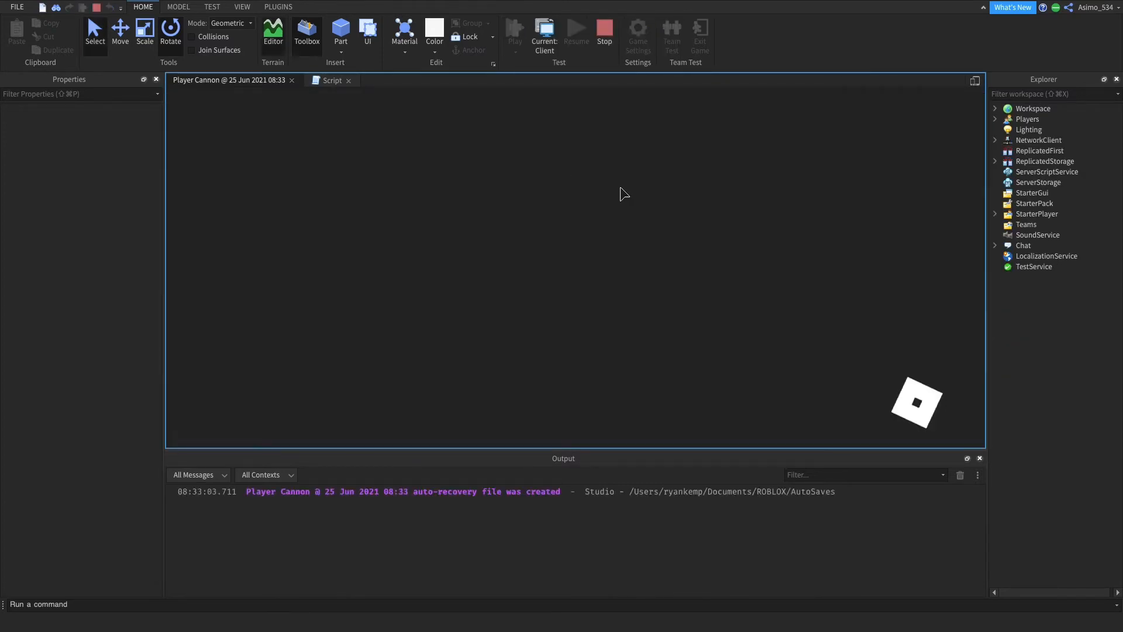
{"action": "left_click", "coordinate": [515, 29]}
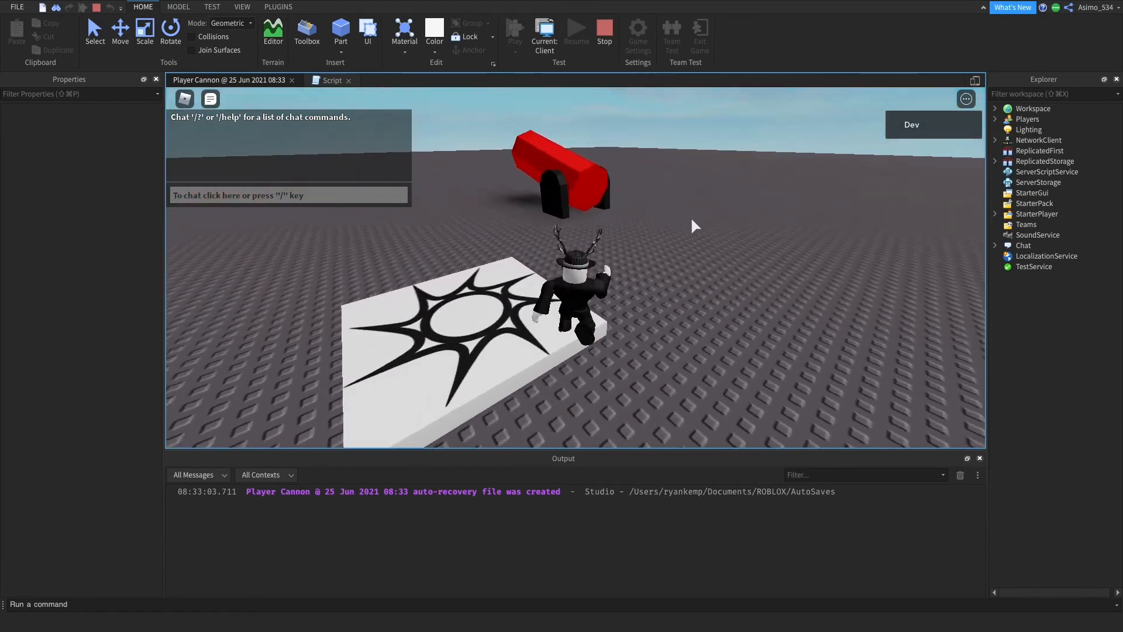